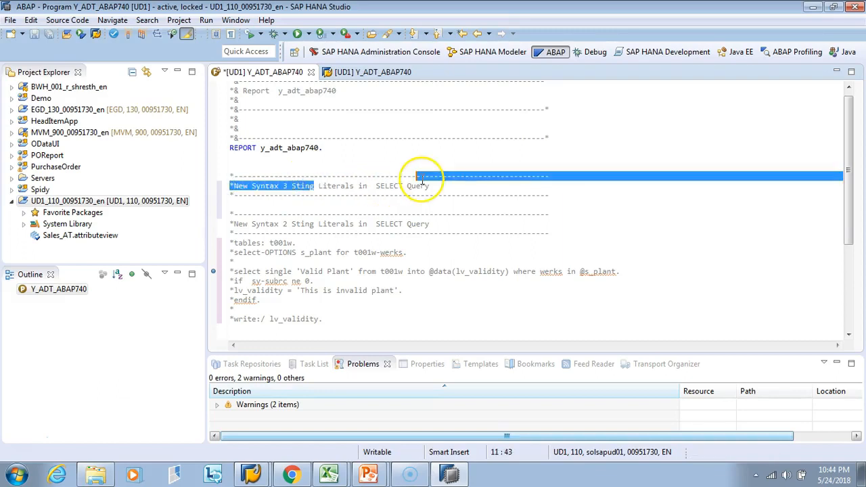
Step: Replace 'Sting Literals in SELECT Query' in the heading with 'Comma in SELECT Query'
{"action": "left_click", "coordinate": [433, 186]}
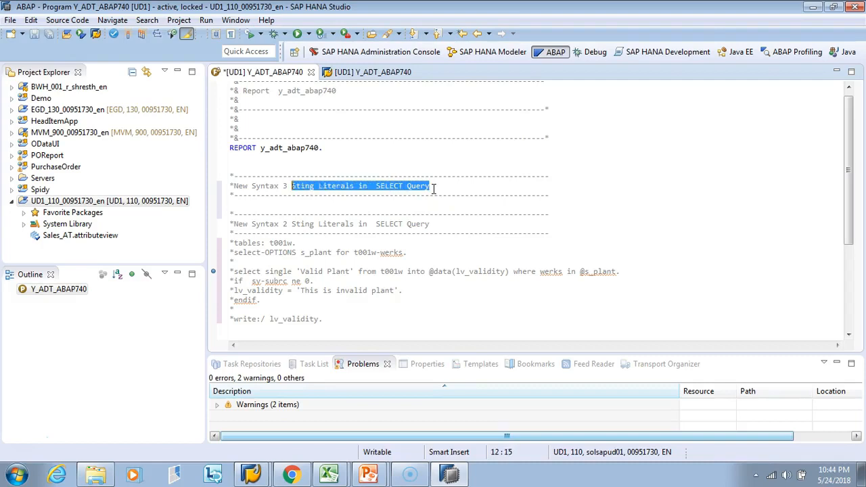
{"action": "type", "text": "C"}
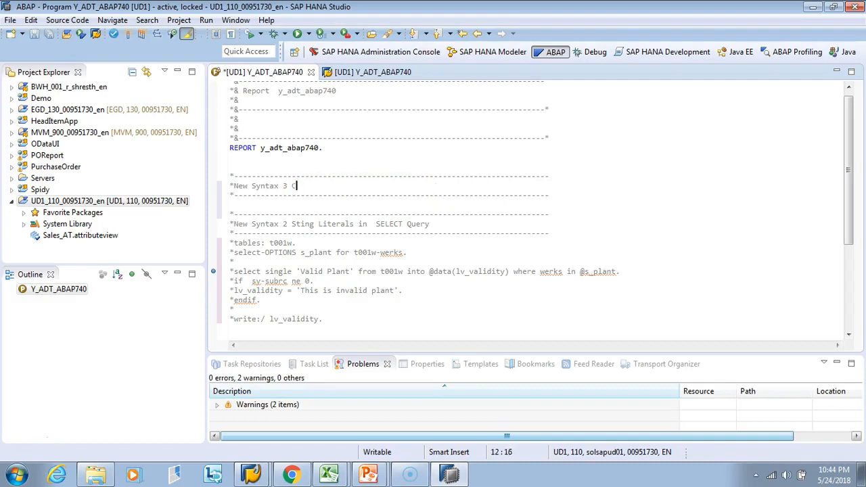
{"action": "type", "text": "omma in S"}
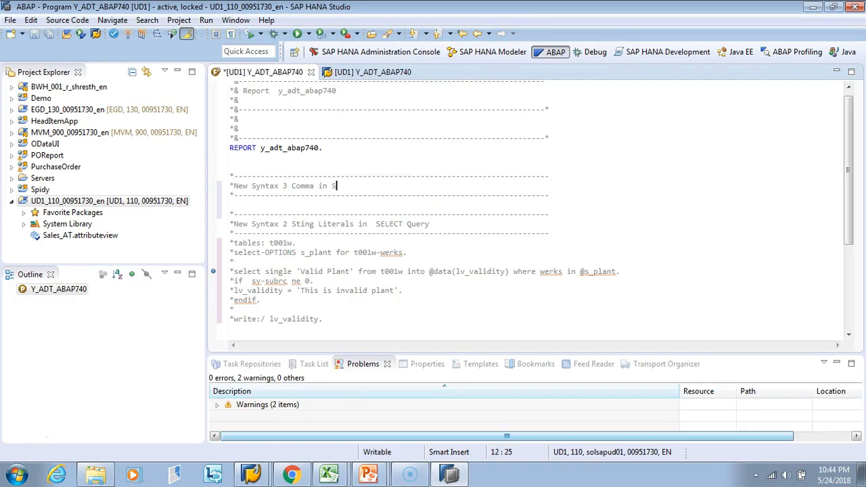
{"action": "type", "text": "ELECT Query"}
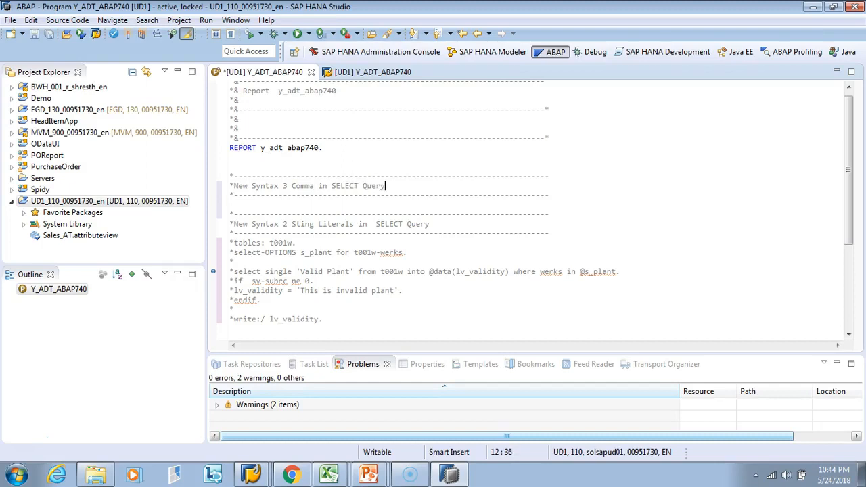
{"action": "left_click", "coordinate": [552, 195]}
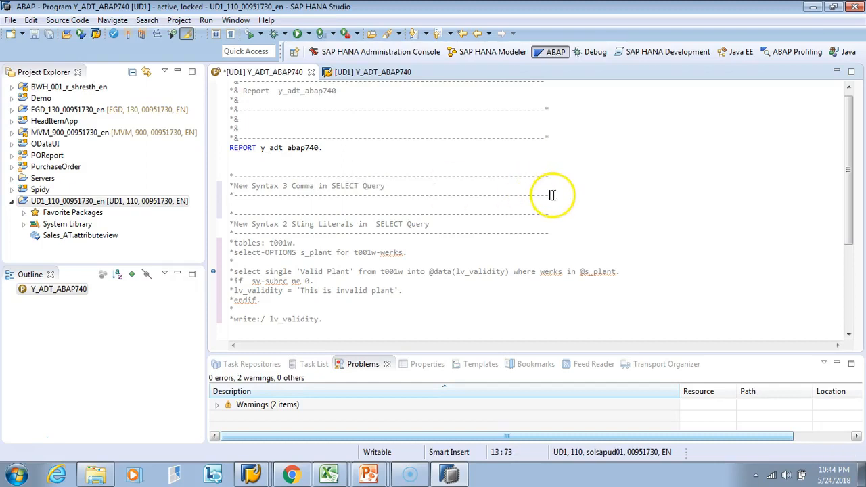
Step: Start a SELECT listing mandt, werks, regio comma-separated, followed by UP TO
{"action": "type", "text": "select"}
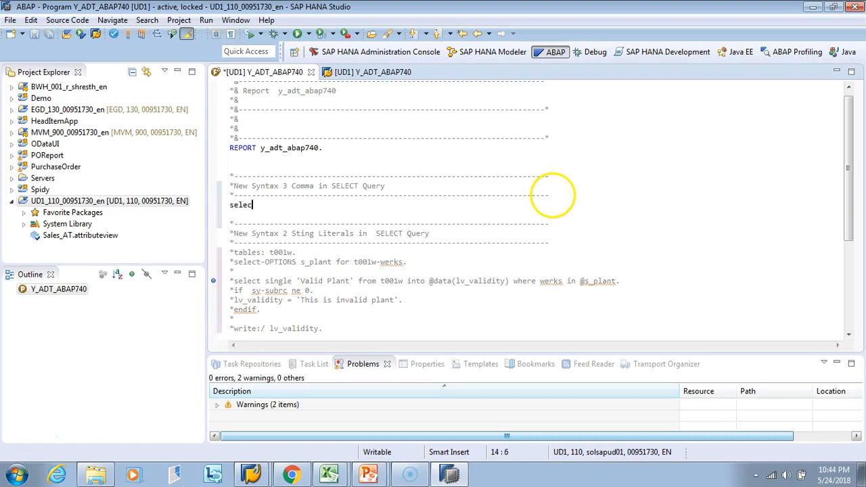
{"action": "type", "text": "mand"}
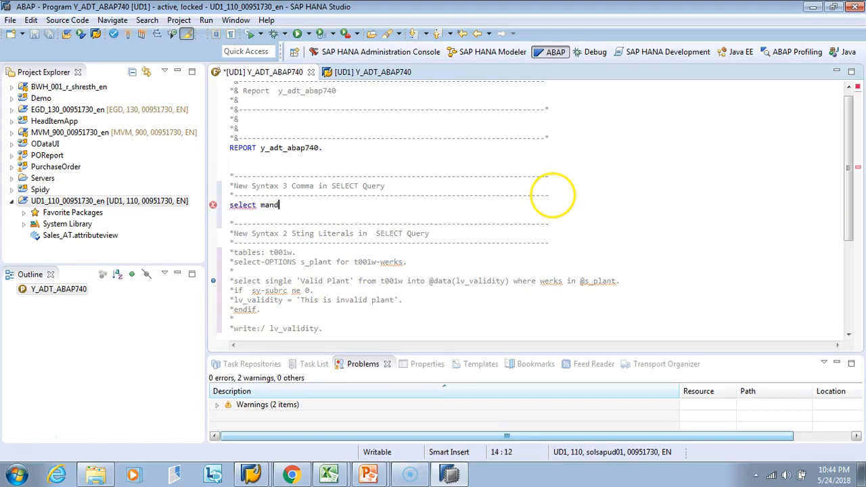
{"action": "type", "text": "t,"}
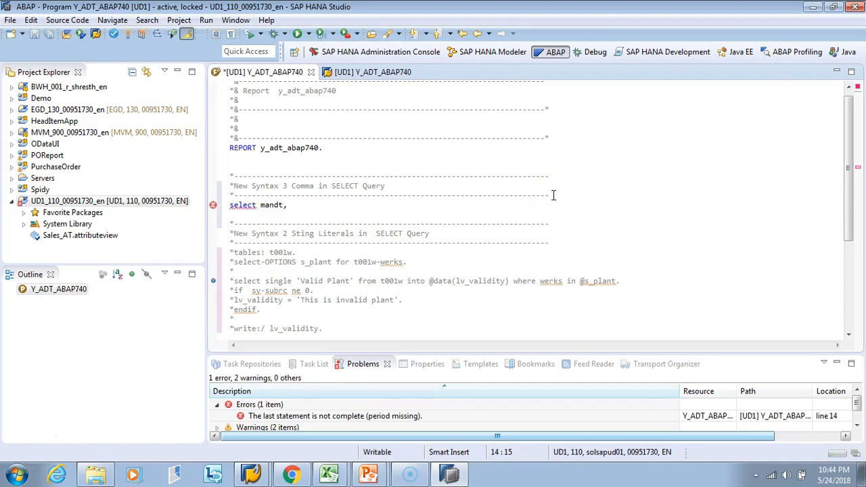
{"action": "type", "text": "werks,"}
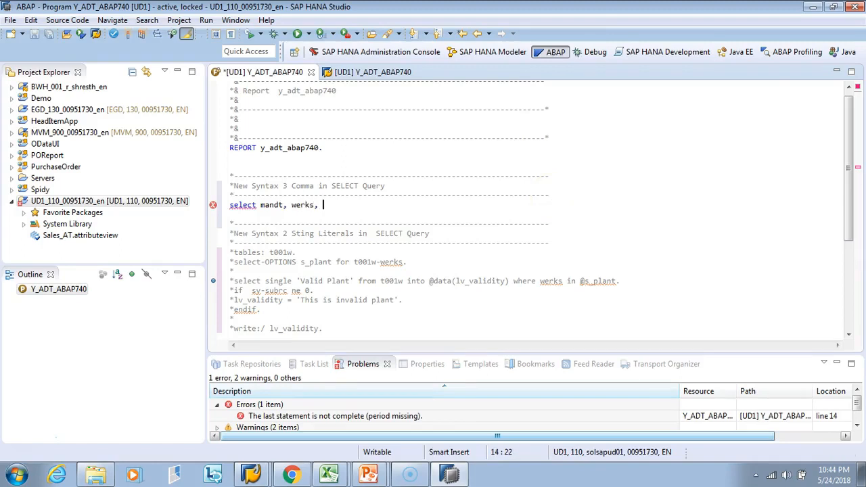
{"action": "type", "text": "regio"}
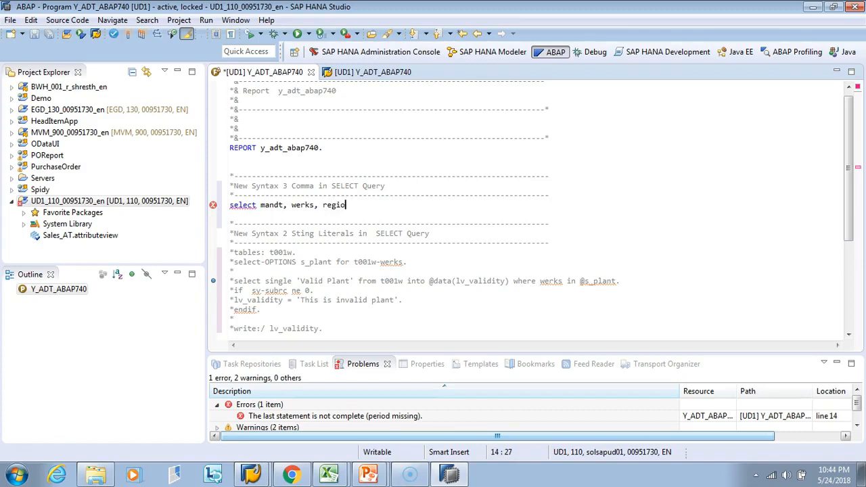
{"action": "type", "text": ", name1"}
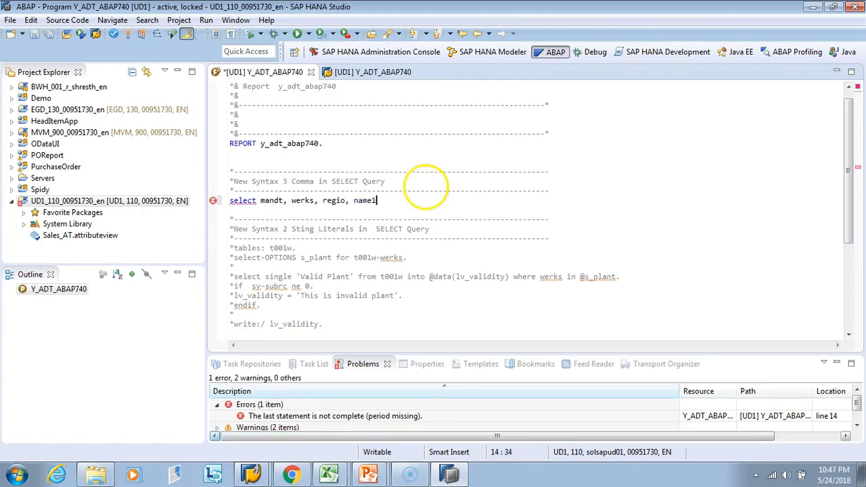
{"action": "type", "text": "u"}
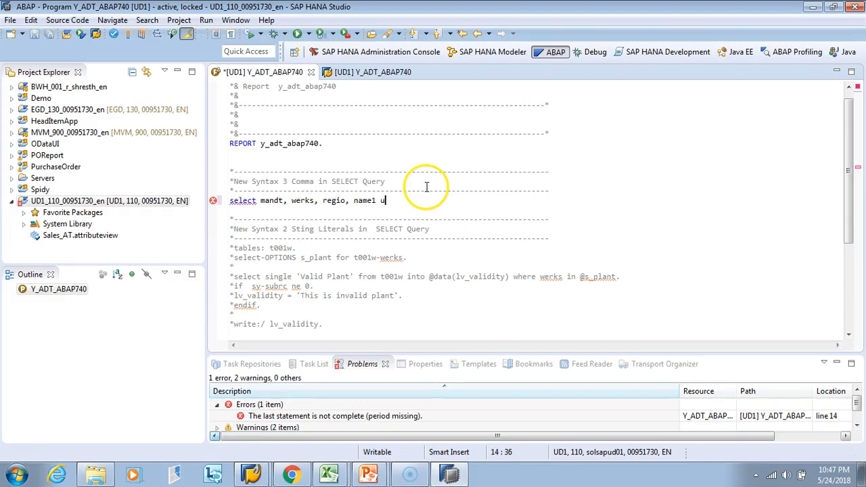
{"action": "type", "text": "P TO 10 ROWS f"}
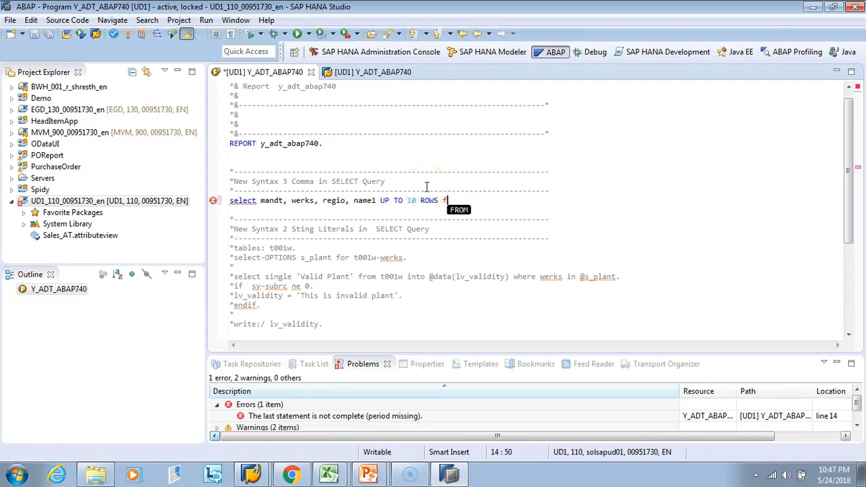
{"action": "type", "text": "FROM"}
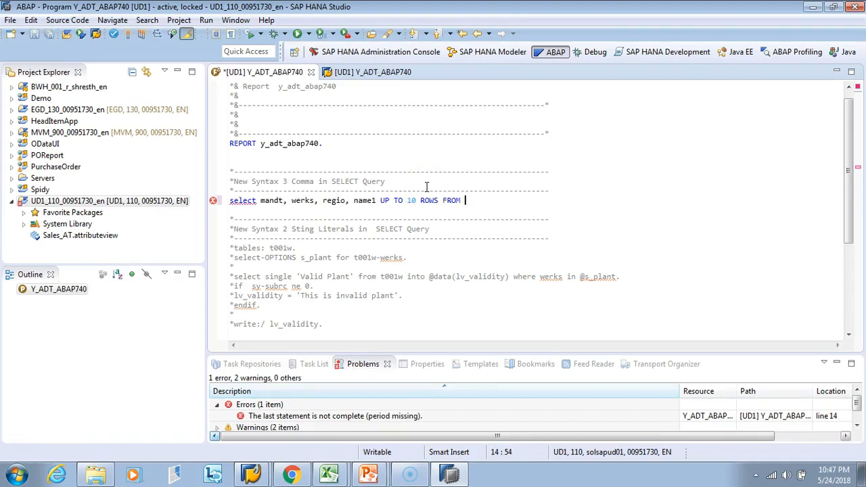
{"action": "type", "text": "t001w"}
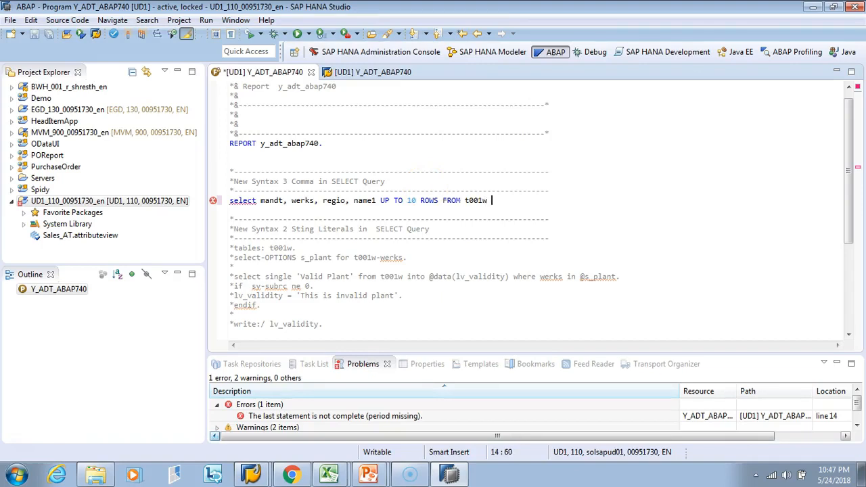
{"action": "type", "text": "INTO"}
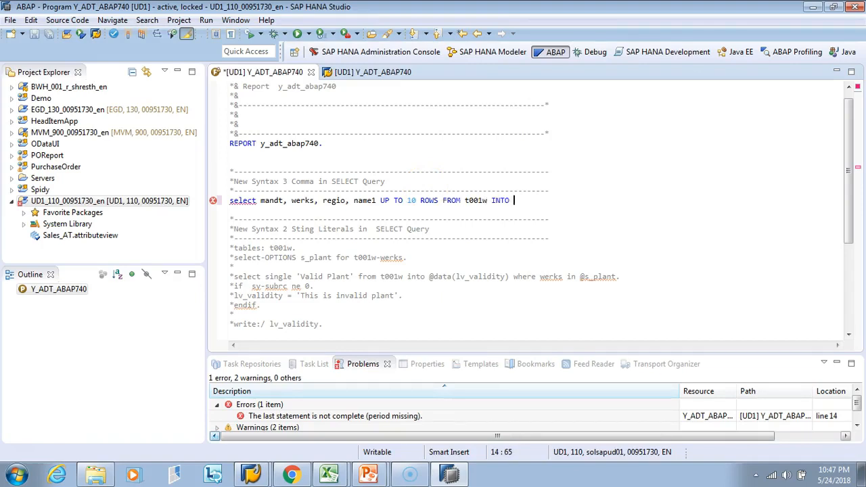
{"action": "type", "text": "TABLE @"}
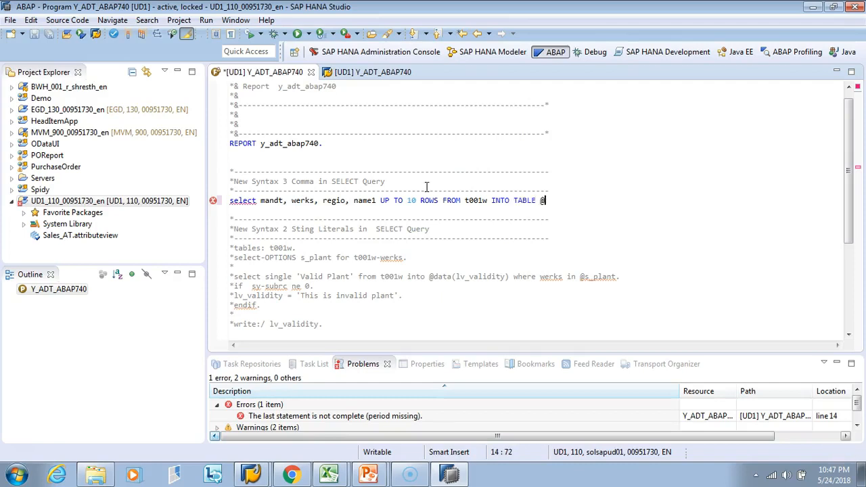
{"action": "type", "text": "data"}
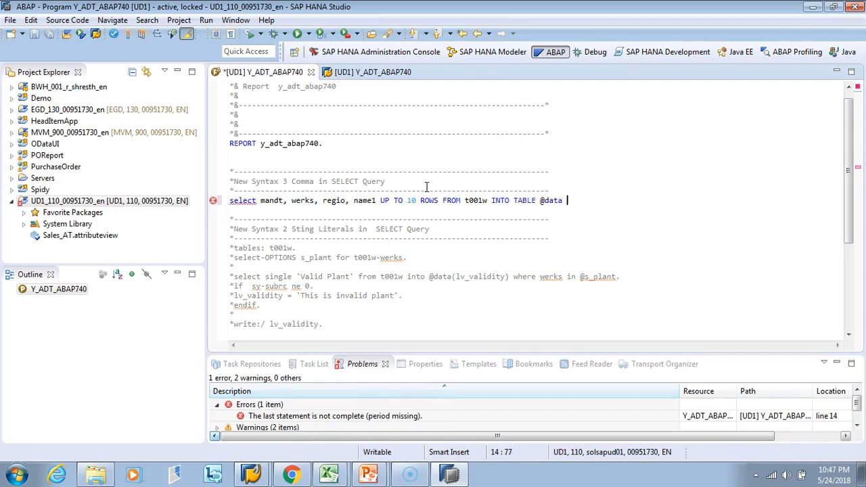
{"action": "type", "text": "(it)"}
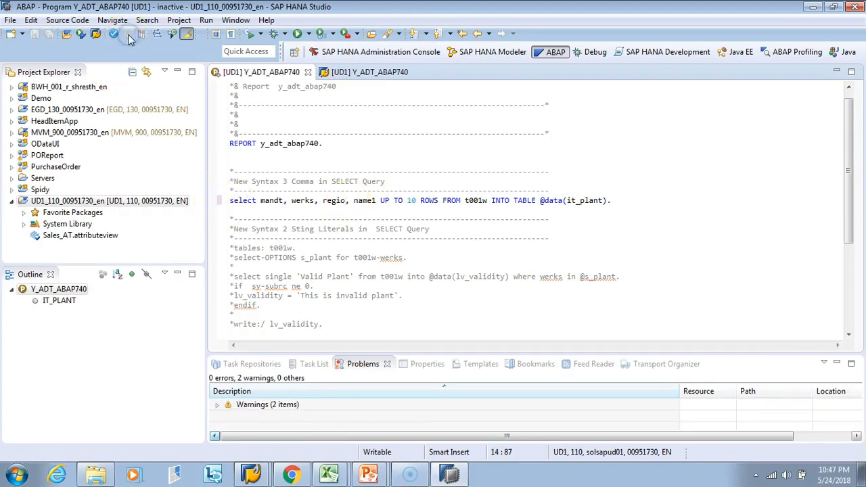
{"action": "left_click", "coordinate": [129, 34]}
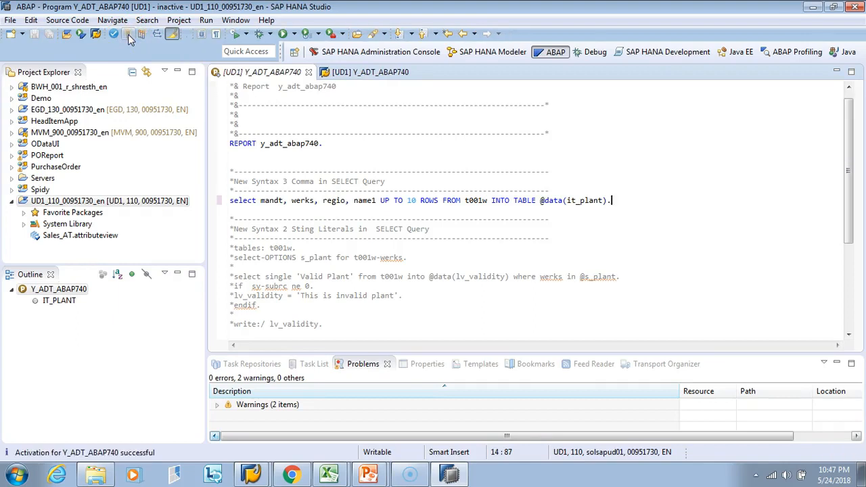
{"action": "left_click", "coordinate": [128, 34]}
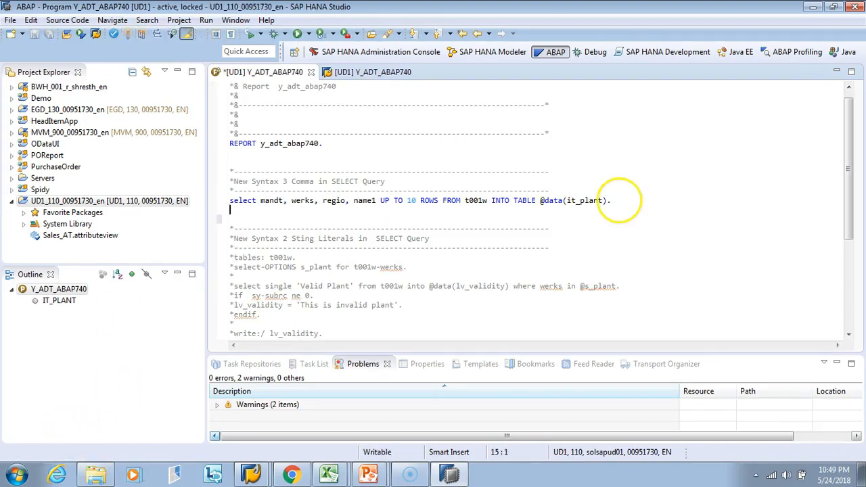
Step: Add 'if sy-subrc eq 0.' below the SELECT and activate the program
{"action": "type", "text": "if sy"}
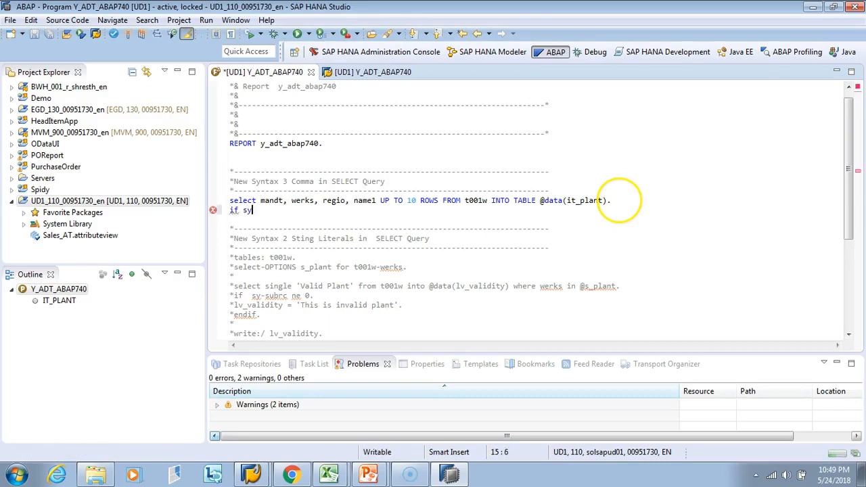
{"action": "type", "text": "-"}
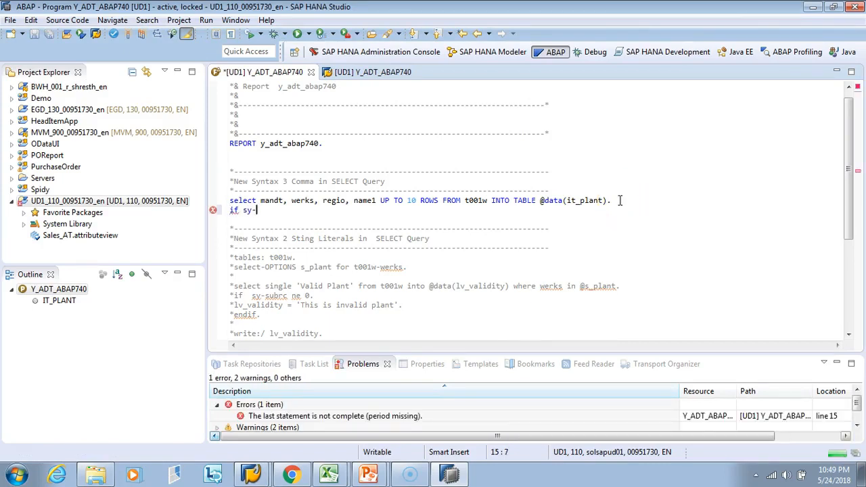
{"action": "type", "text": "subrc"}
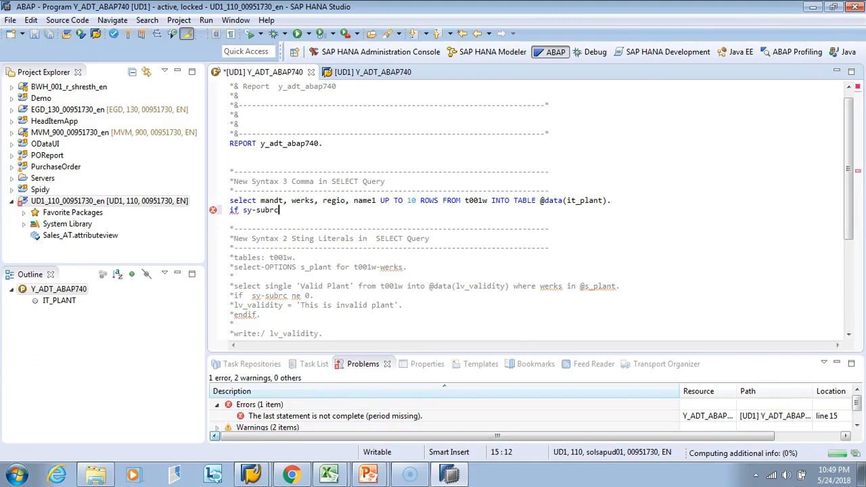
{"action": "type", "text": "eq 0."}
{"action": "type", "text": "endif."}
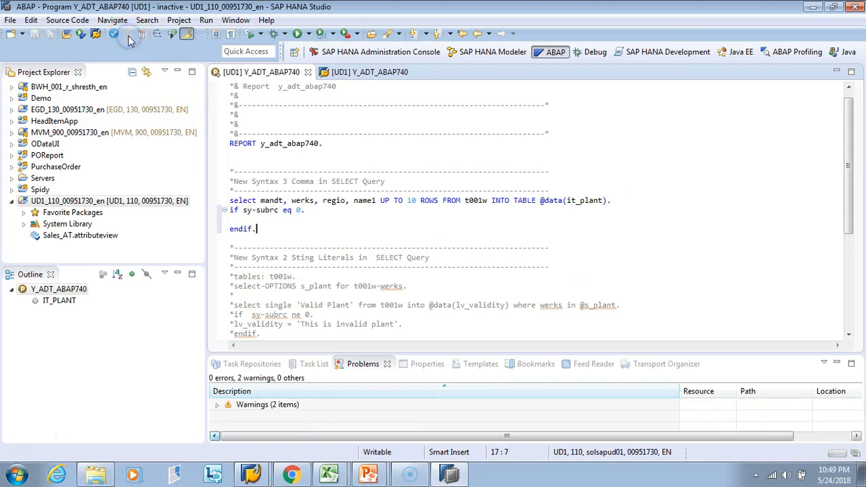
{"action": "left_click", "coordinate": [128, 33]}
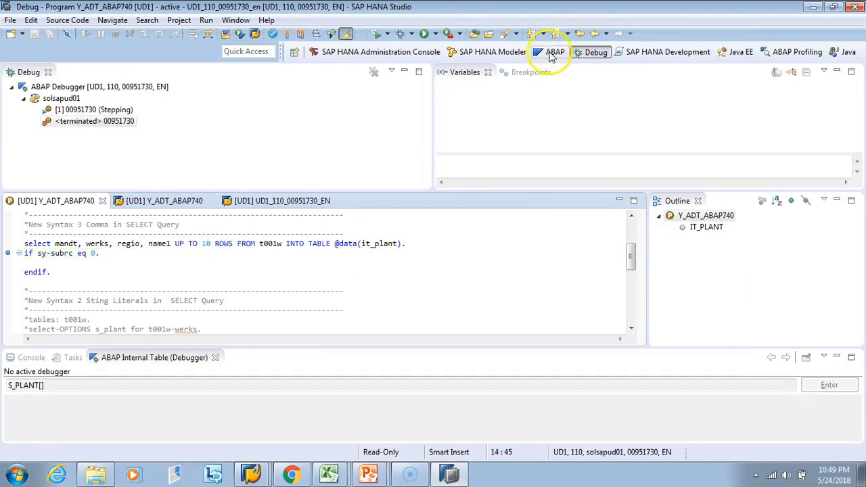
Step: Switch back to the ABAP perspective after the debug session ends
{"action": "left_click", "coordinate": [555, 51]}
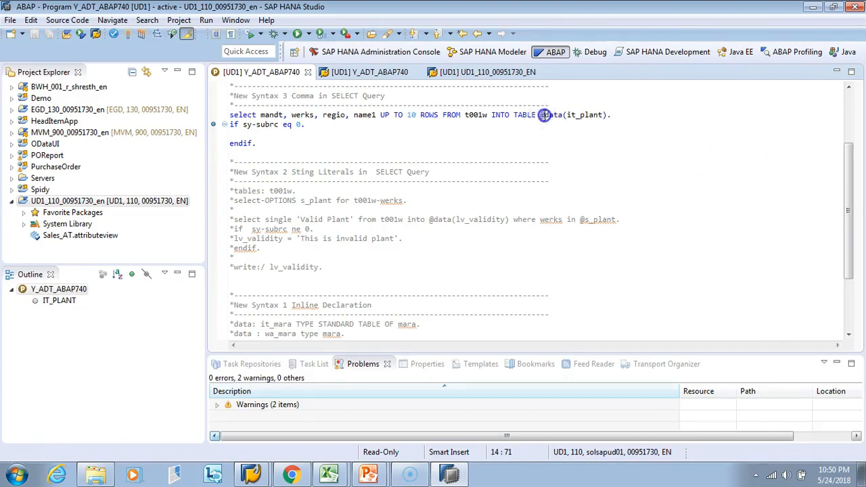
{"action": "mouse_move", "coordinate": [533, 144]}
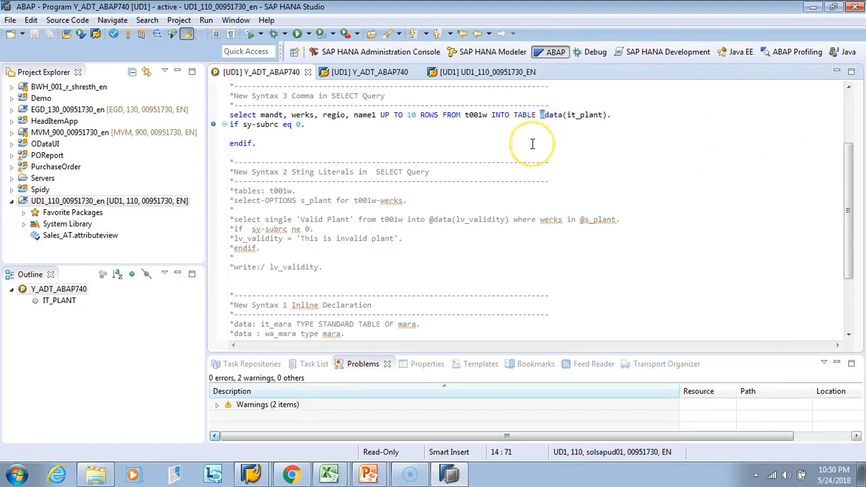
{"action": "mouse_move", "coordinate": [399, 161]}
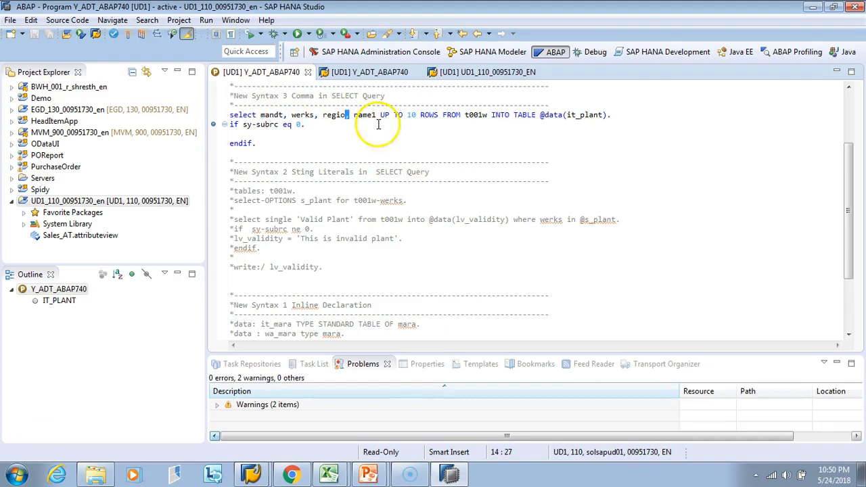
{"action": "mouse_move", "coordinate": [481, 123]}
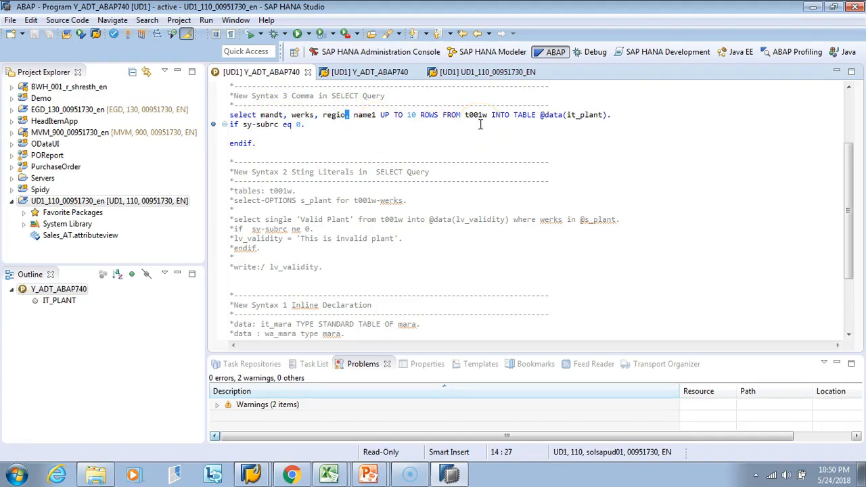